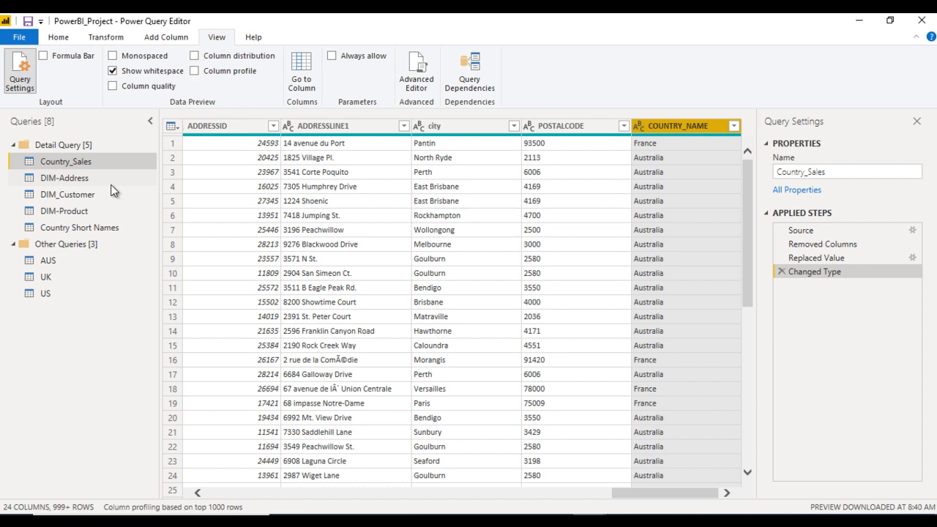
{"action": "mouse_move", "coordinate": [511, 262]}
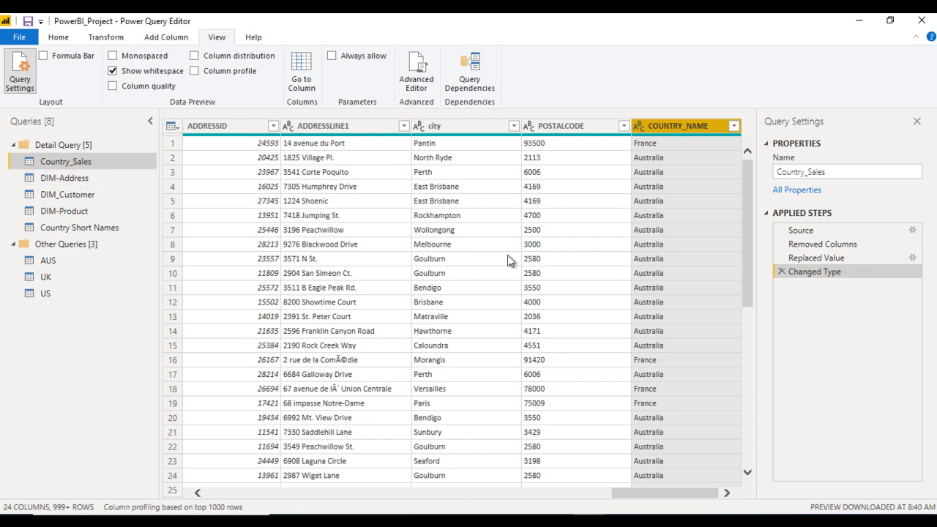
{"action": "mouse_move", "coordinate": [548, 272]}
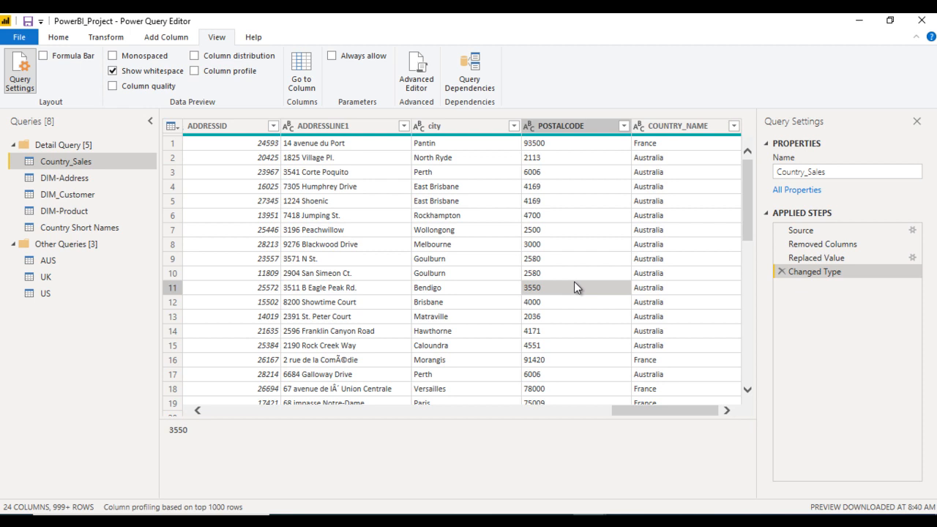
Close the ORDERQTY filter, then start a Conditional Column from the Add Column tab
{"action": "left_click", "coordinate": [428, 287]}
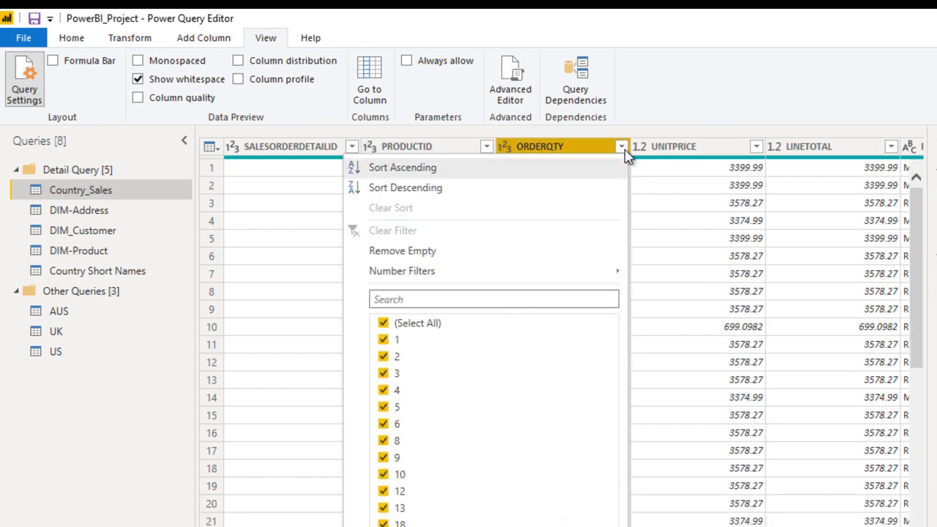
{"action": "left_click", "coordinate": [383, 339]}
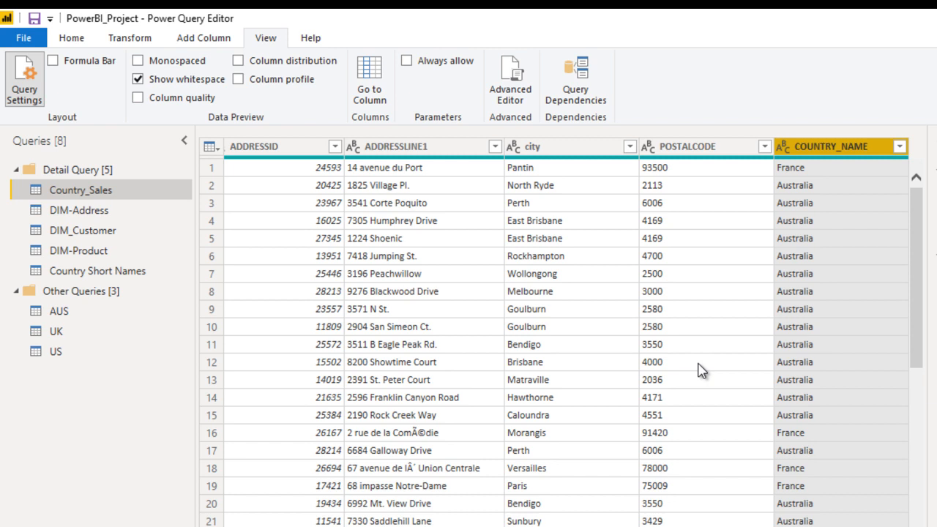
{"action": "left_click", "coordinate": [203, 37]}
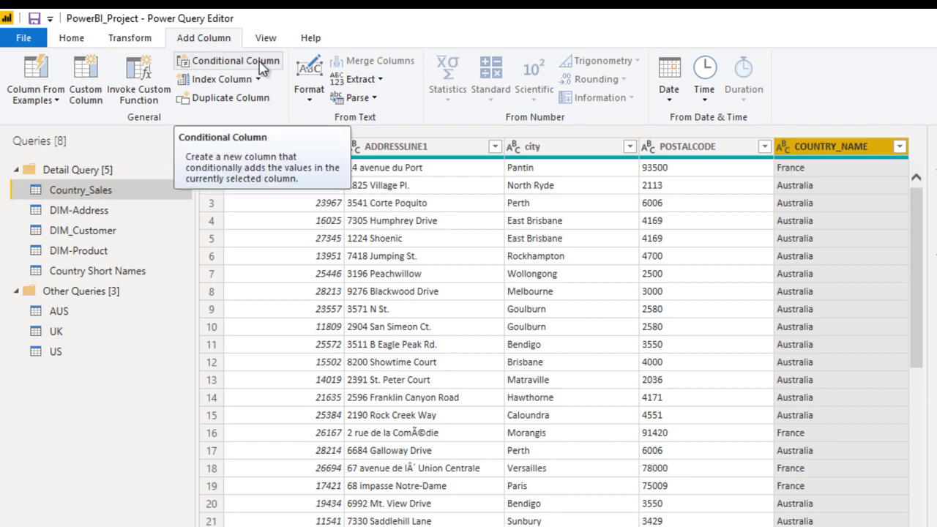
{"action": "left_click", "coordinate": [228, 61]}
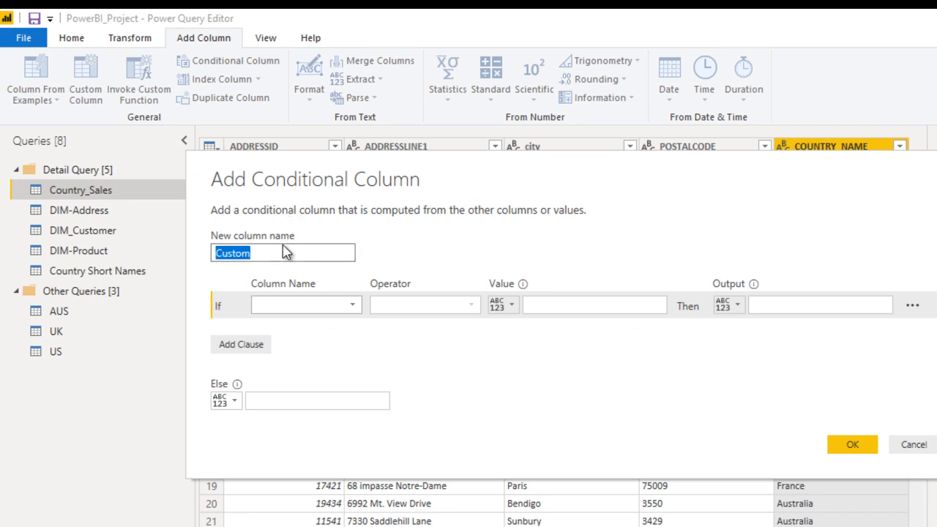
Name the column Status with rule ORDERQTY ≤ 5 gives Low, then add an Else If
{"action": "type", "text": "S"}
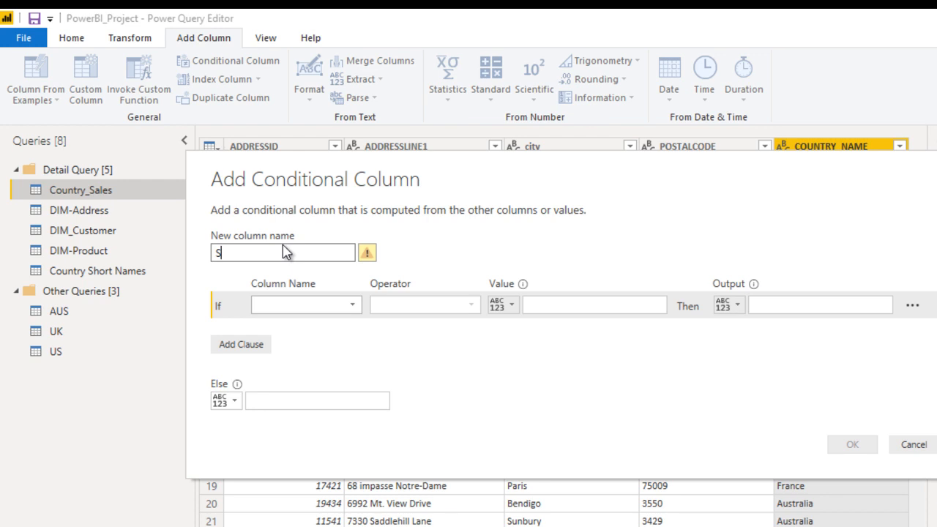
{"action": "type", "text": "tat"}
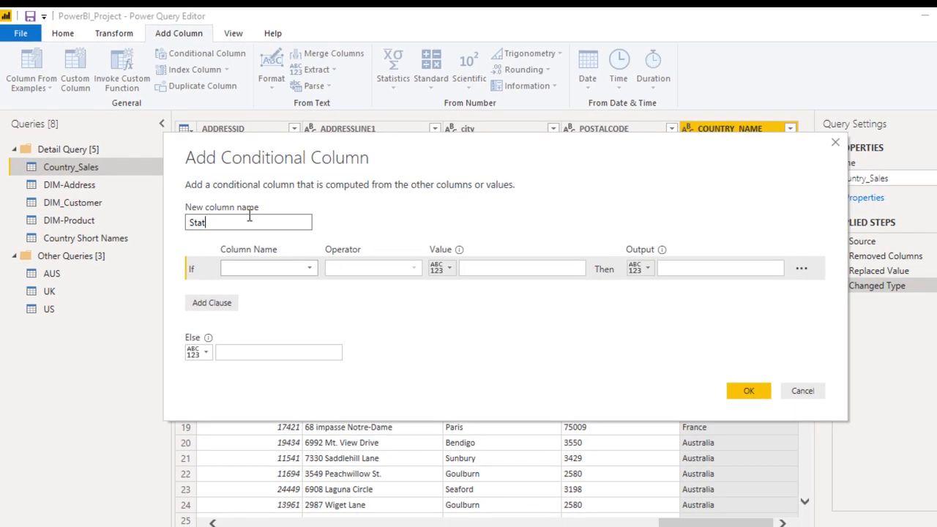
{"action": "type", "text": "us"}
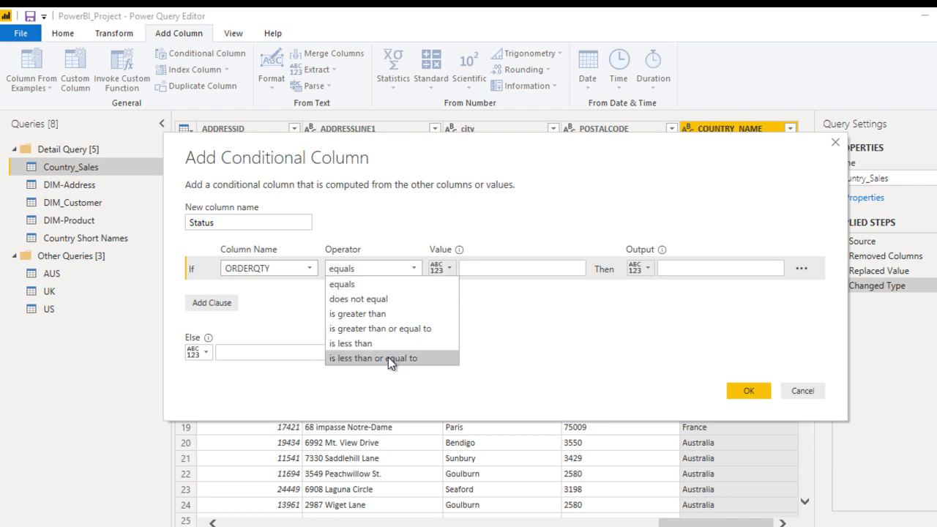
{"action": "left_click", "coordinate": [374, 358]}
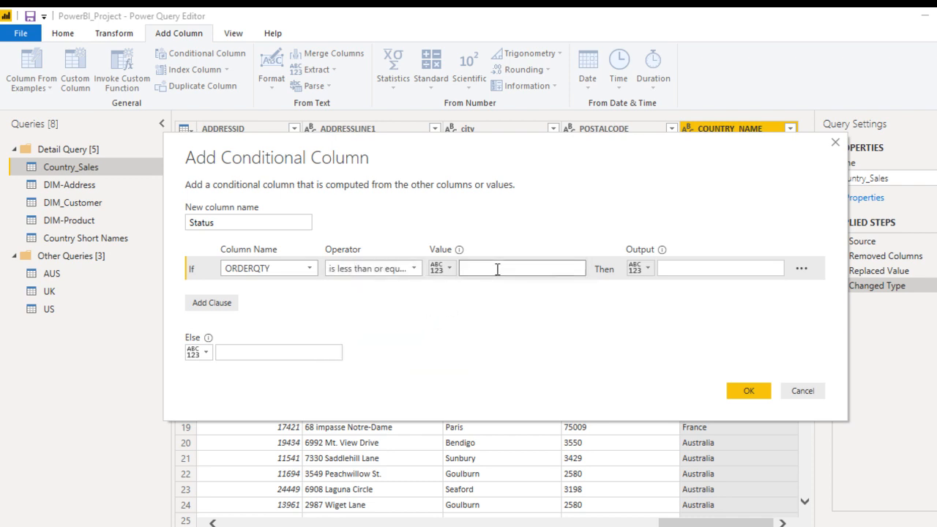
{"action": "type", "text": "5"}
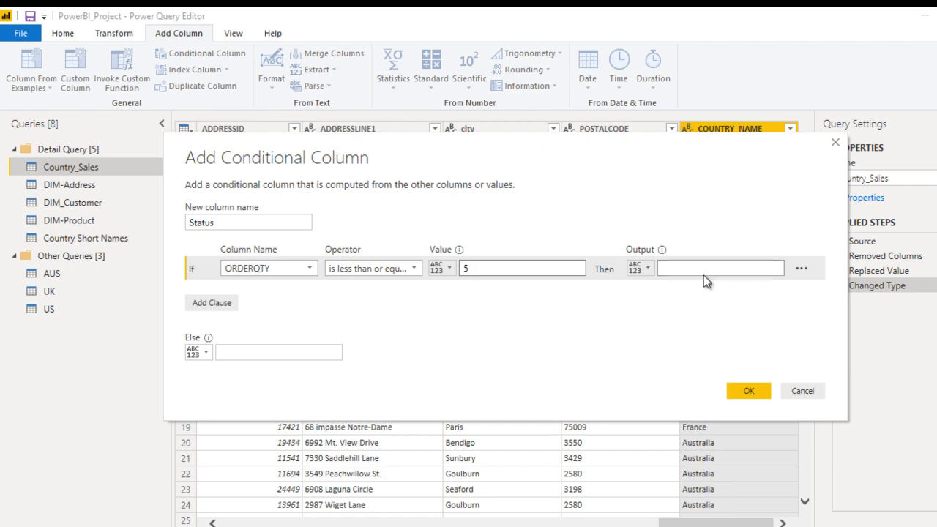
{"action": "left_click", "coordinate": [721, 268]}
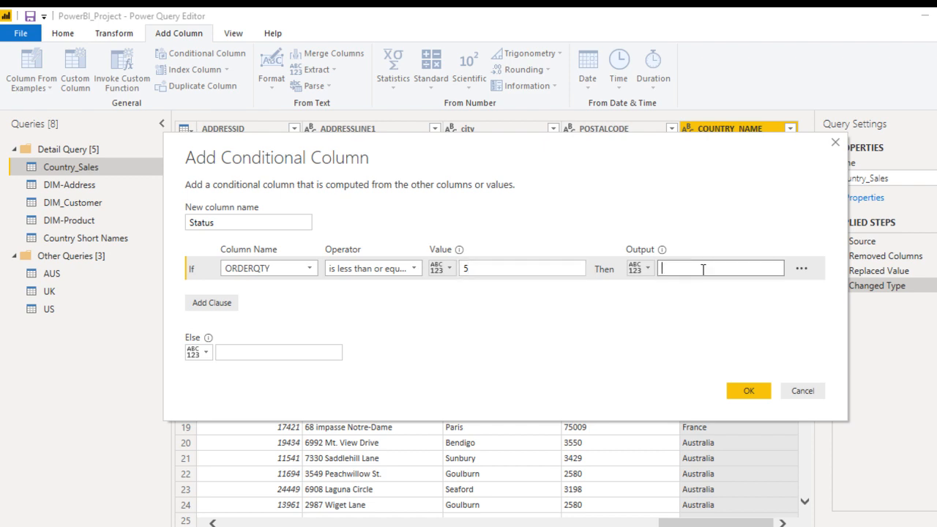
{"action": "type", "text": "Low"}
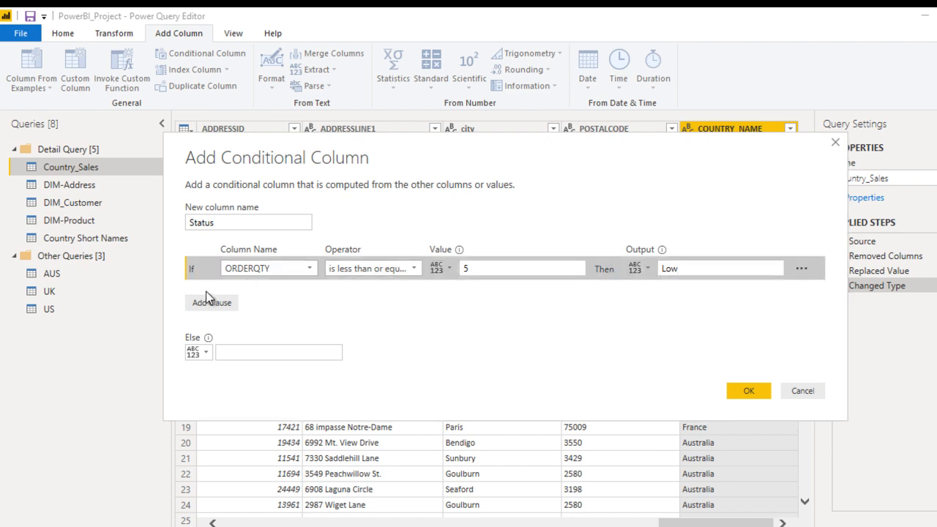
{"action": "left_click", "coordinate": [211, 302]}
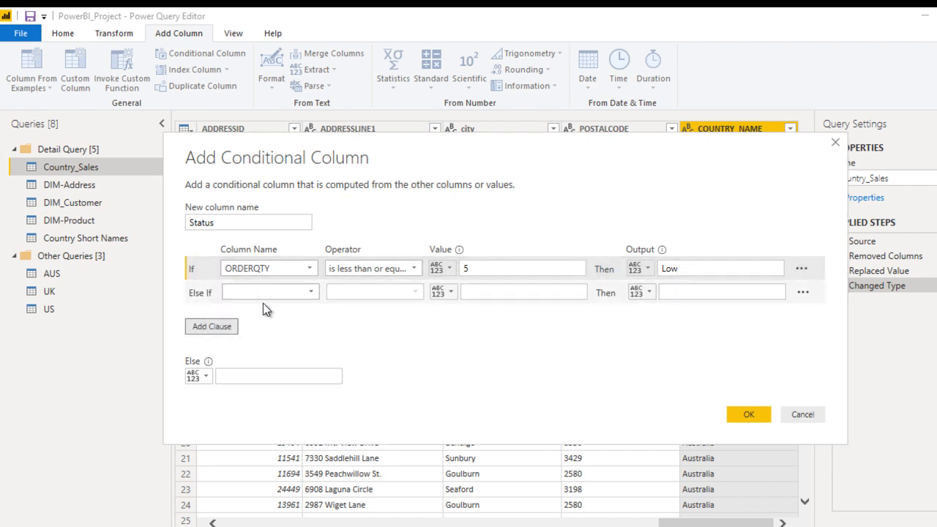
Set the Else If clause to ORDERQTY less than or equal to 10, output Medium
{"action": "left_click", "coordinate": [268, 292]}
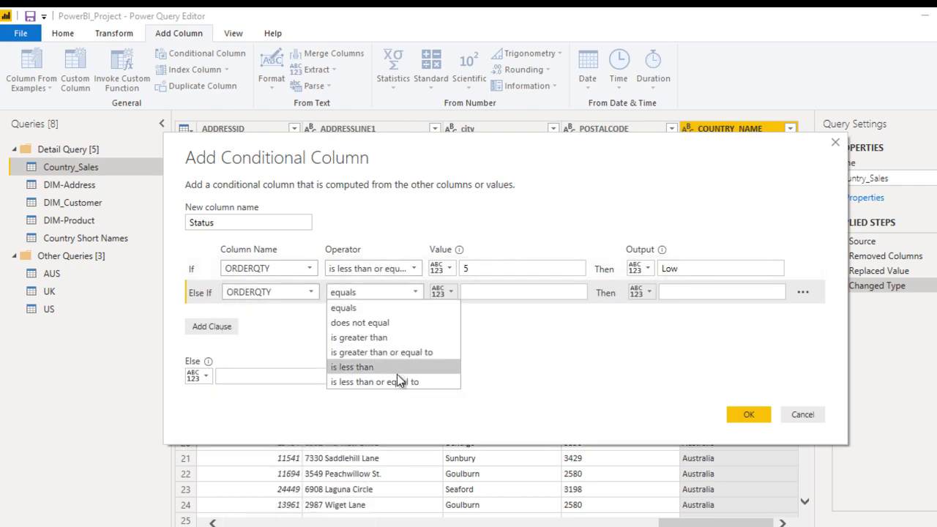
{"action": "left_click", "coordinate": [375, 382]}
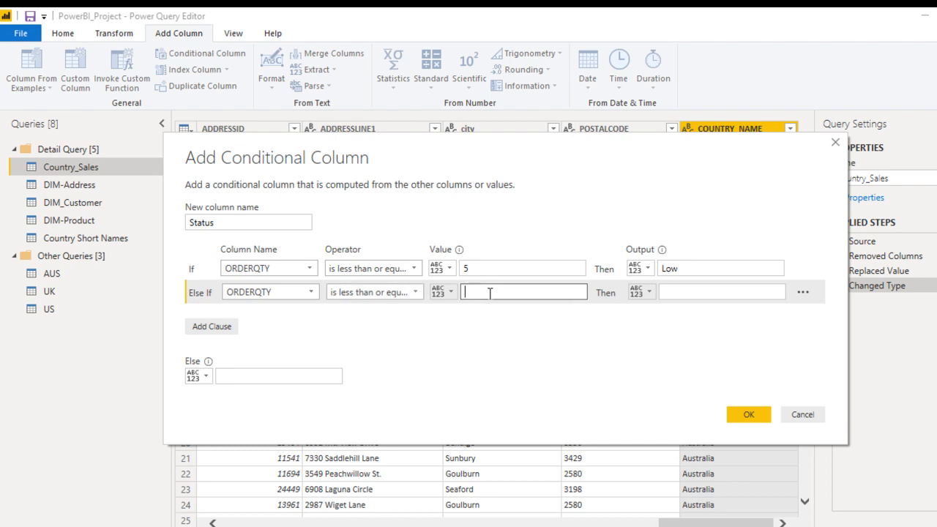
{"action": "type", "text": "10"}
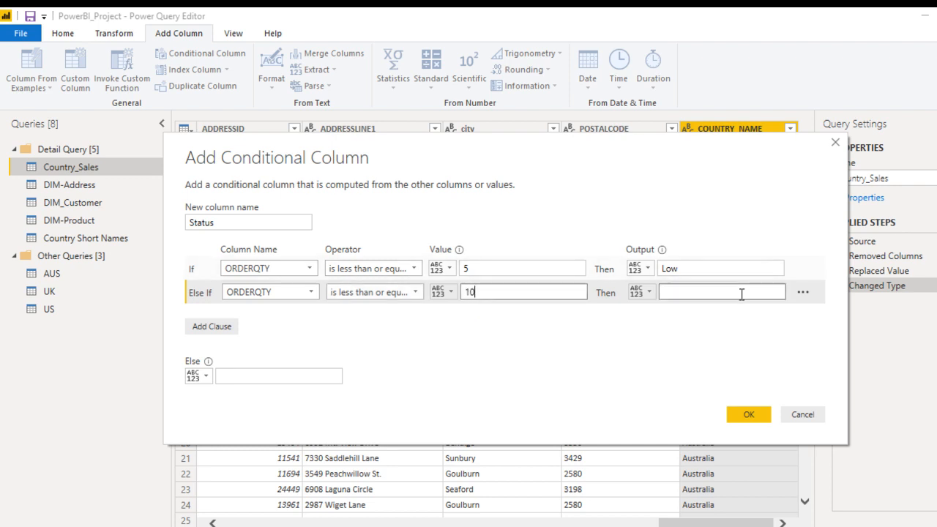
{"action": "type", "text": "M"}
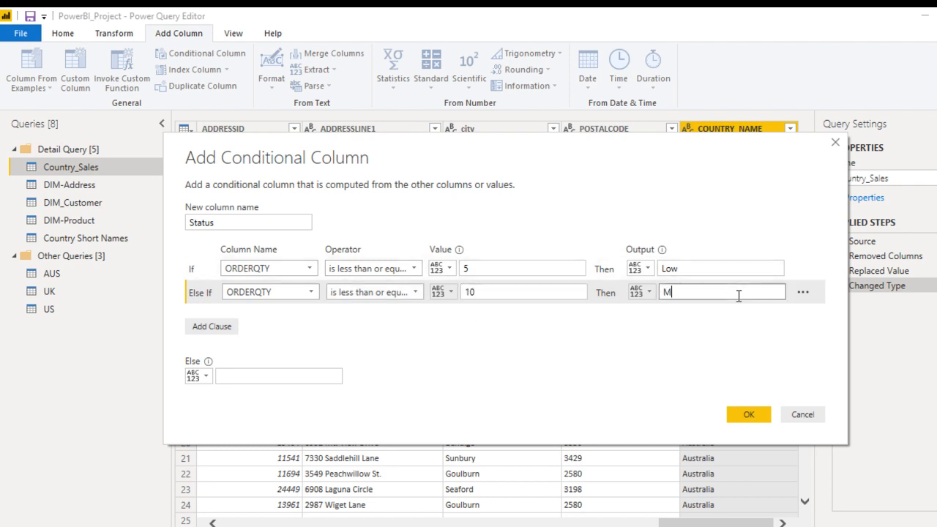
{"action": "type", "text": "edium"}
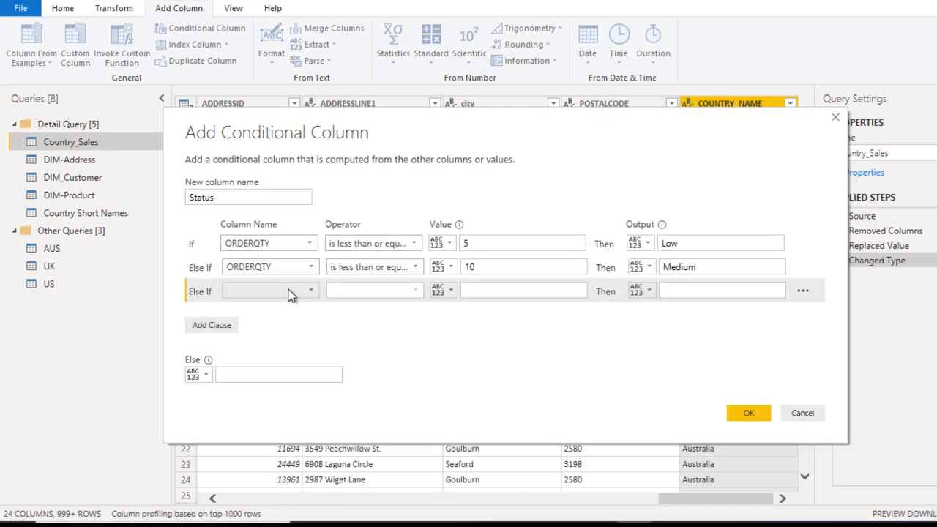
{"action": "mouse_move", "coordinate": [428, 300]}
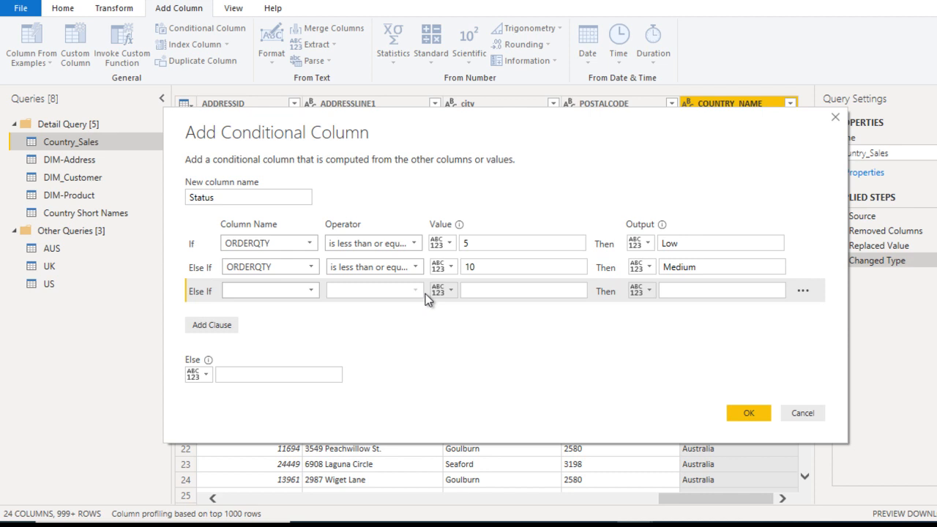
{"action": "mouse_move", "coordinate": [271, 369]}
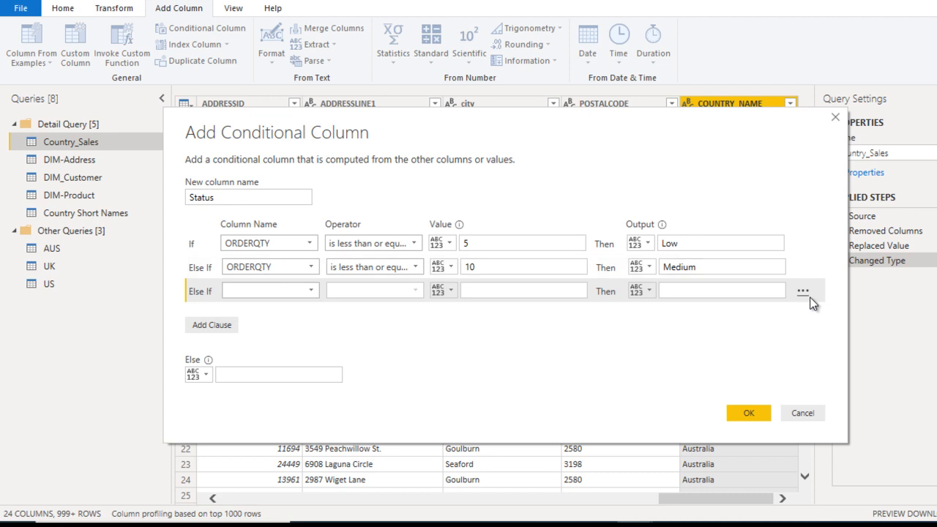
Delete the empty extra clause, set Else to High, and confirm the Status column
{"action": "left_click", "coordinate": [803, 290]}
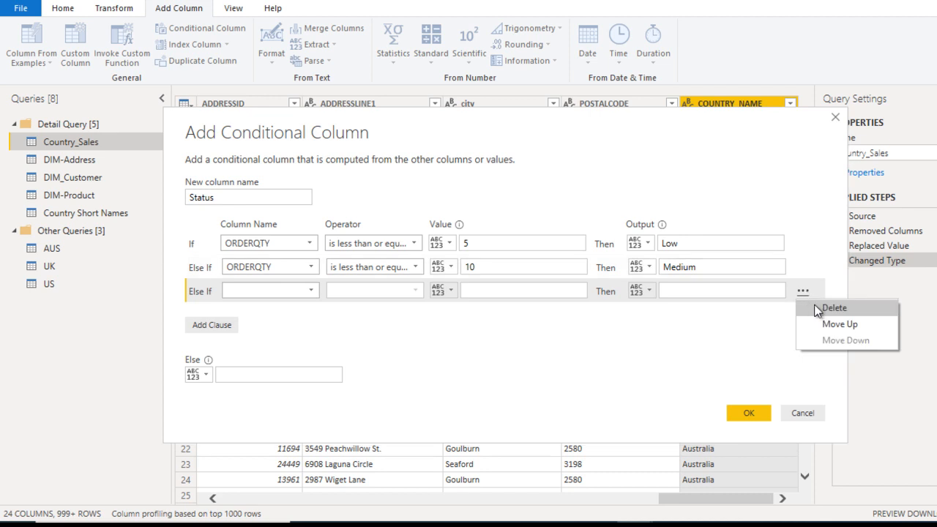
{"action": "left_click", "coordinate": [834, 307]}
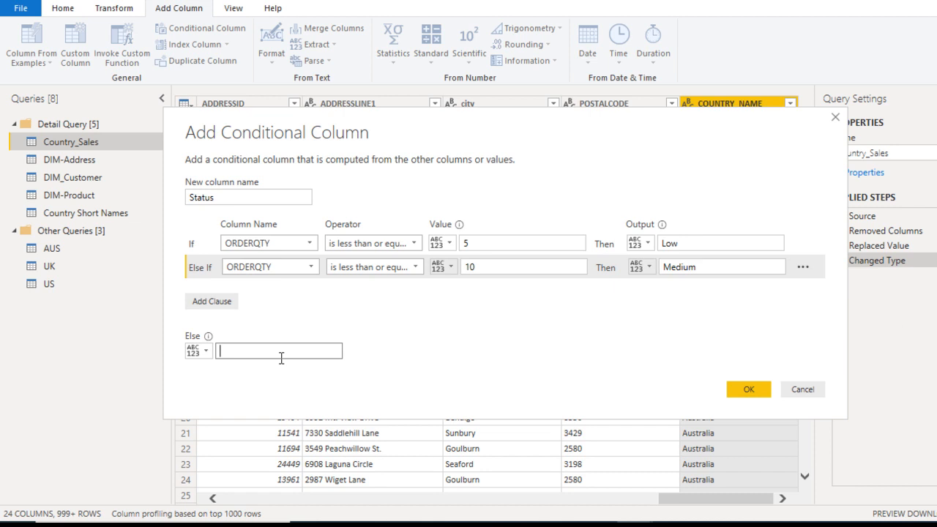
{"action": "type", "text": "High"}
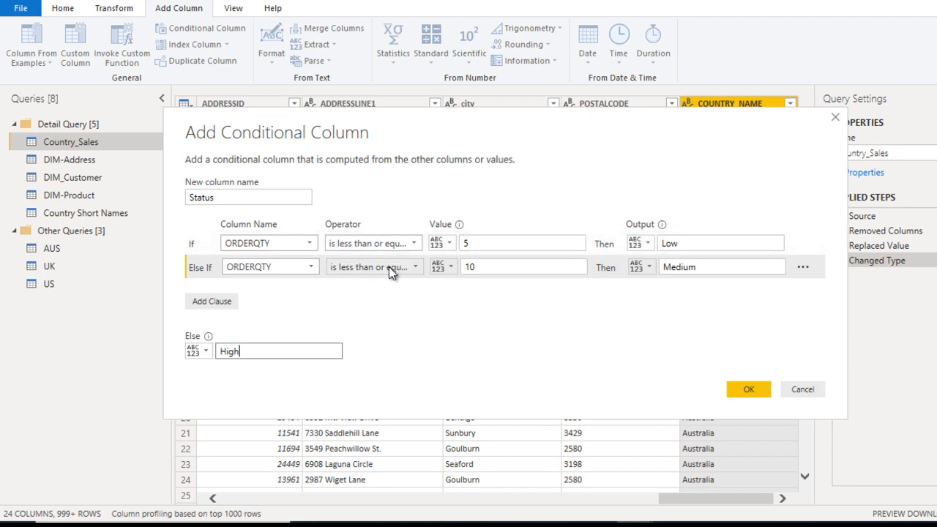
{"action": "left_click", "coordinate": [264, 351]}
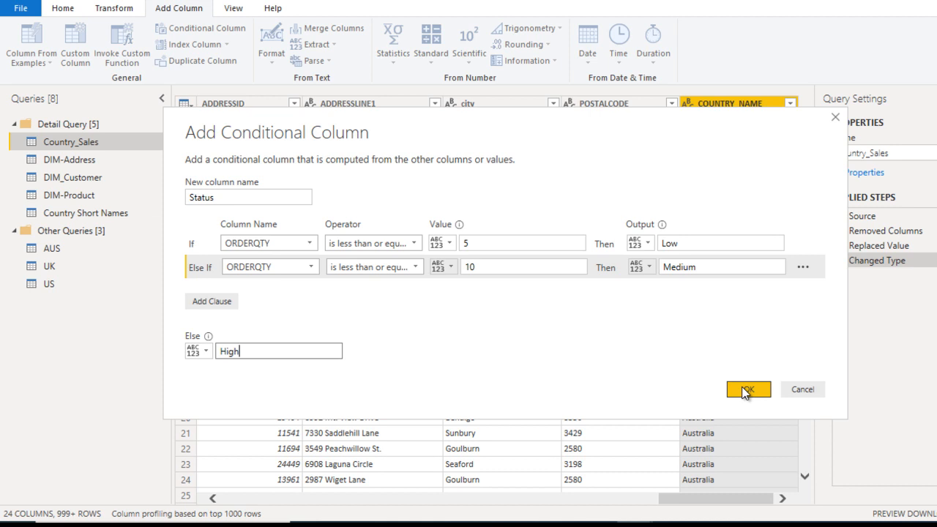
{"action": "left_click", "coordinate": [749, 389]}
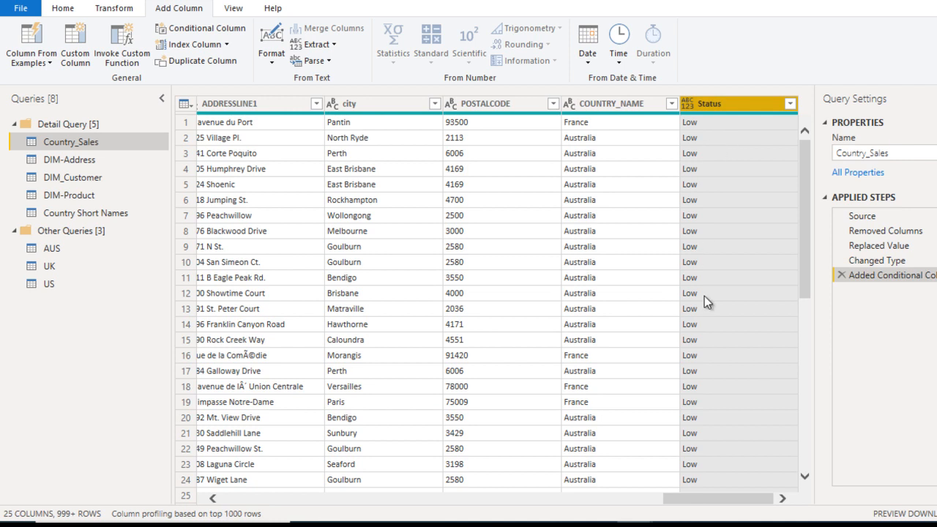
{"action": "mouse_move", "coordinate": [791, 108]}
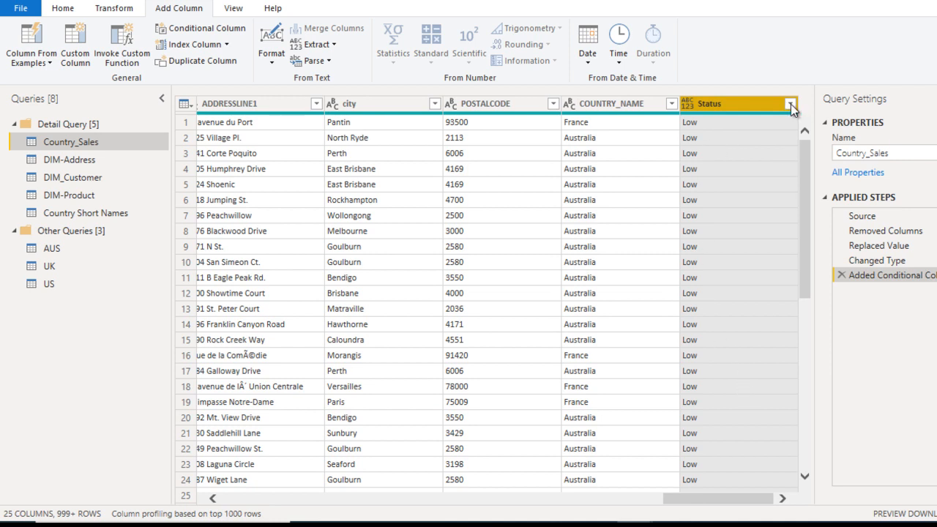
Uncheck Low in the Status column filter after loading all values, and apply it
{"action": "left_click", "coordinate": [790, 103]}
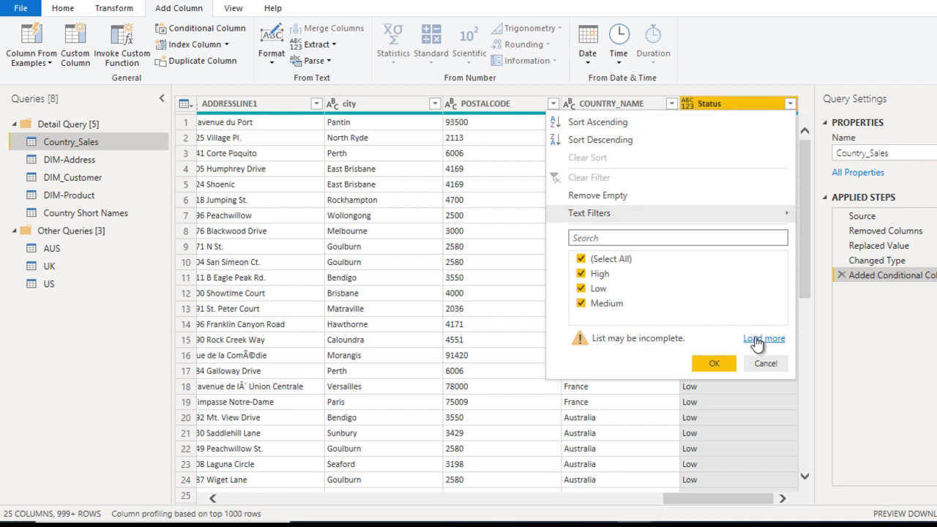
{"action": "left_click", "coordinate": [764, 338]}
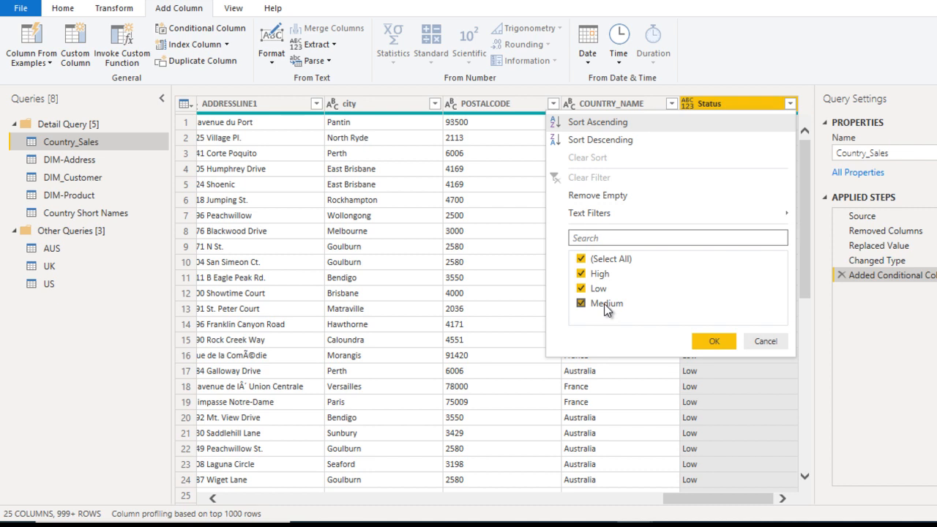
{"action": "left_click", "coordinate": [580, 289]}
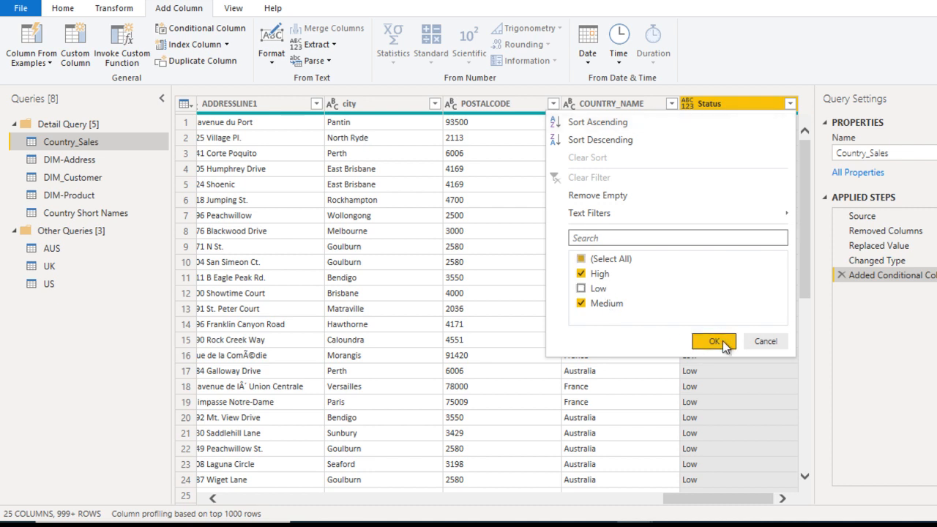
{"action": "left_click", "coordinate": [715, 342]}
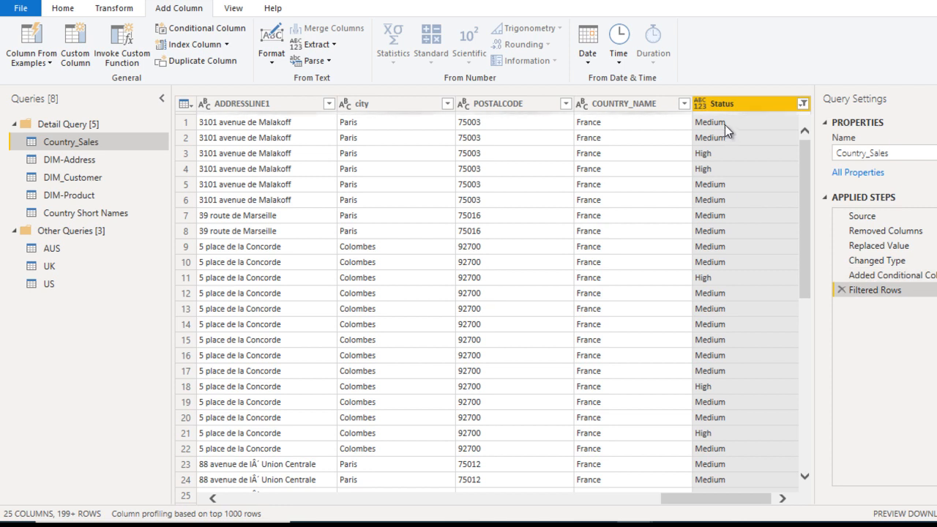
{"action": "mouse_move", "coordinate": [733, 163]}
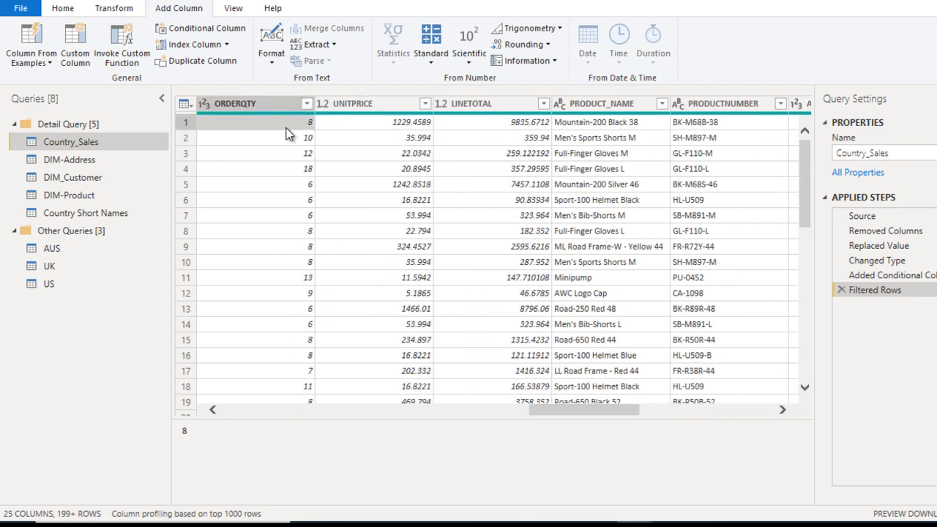
{"action": "left_click", "coordinate": [286, 138]}
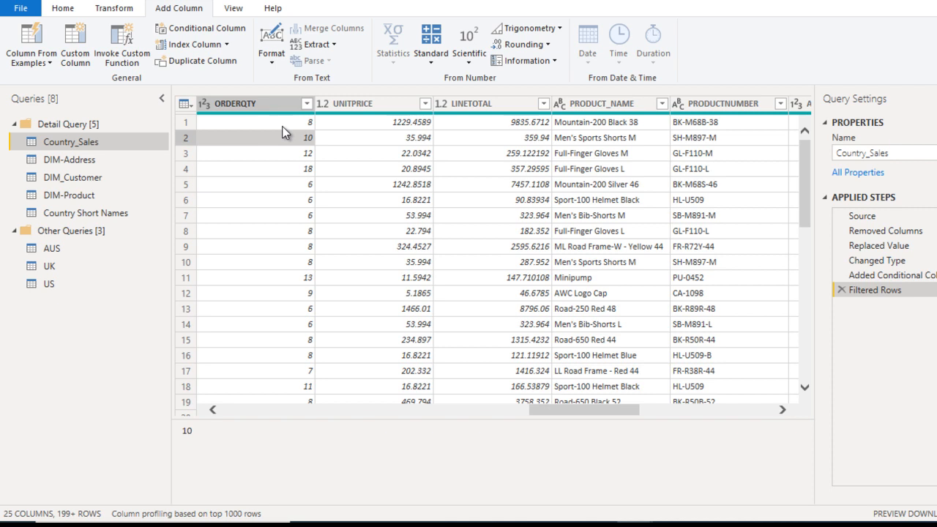
{"action": "left_click", "coordinate": [257, 153]}
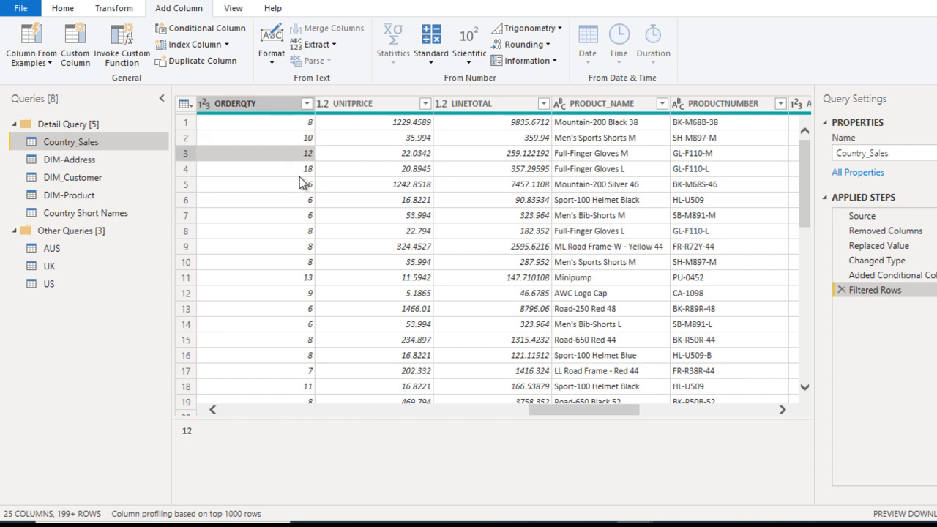